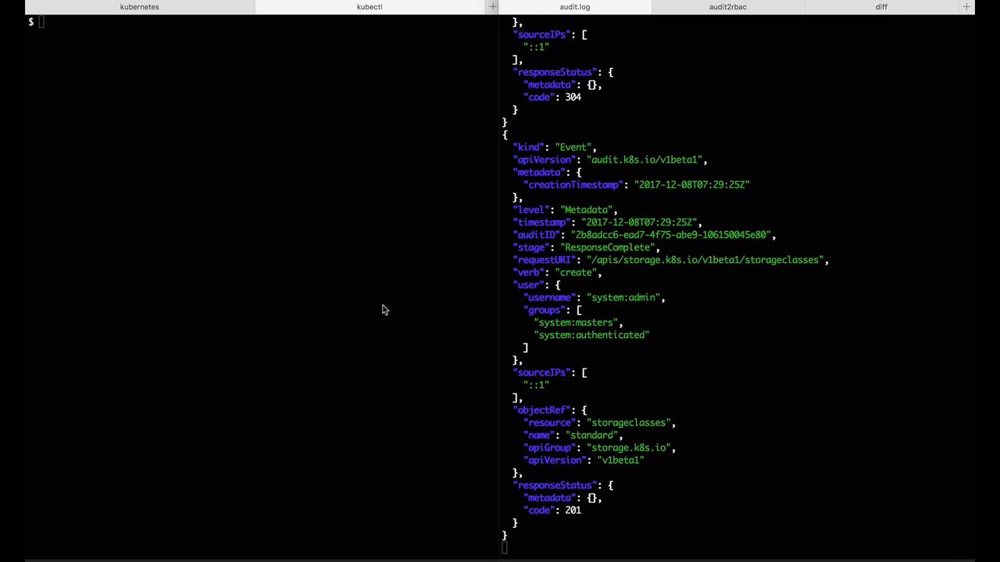
mouse_move(720, 296)
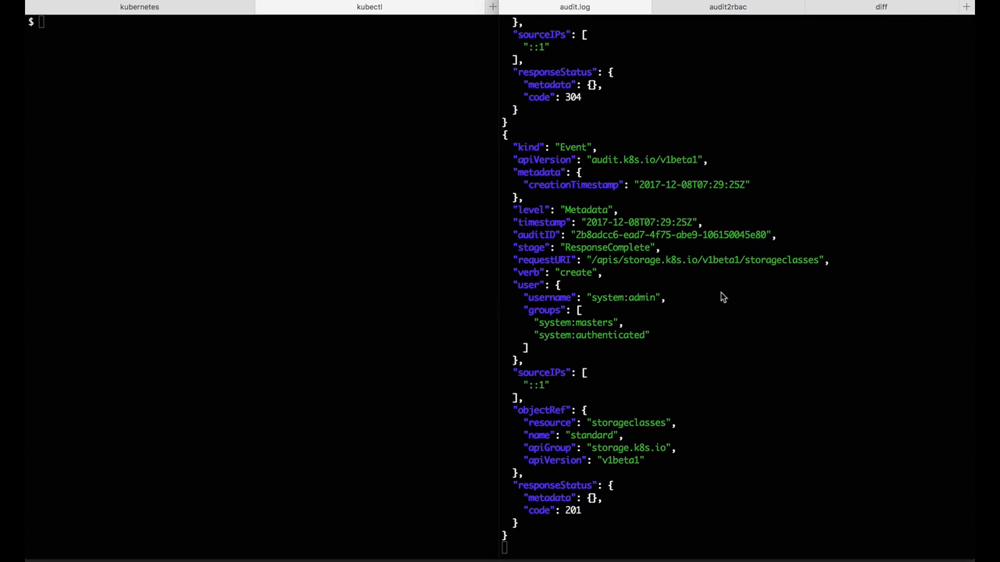
mouse_move(354, 265)
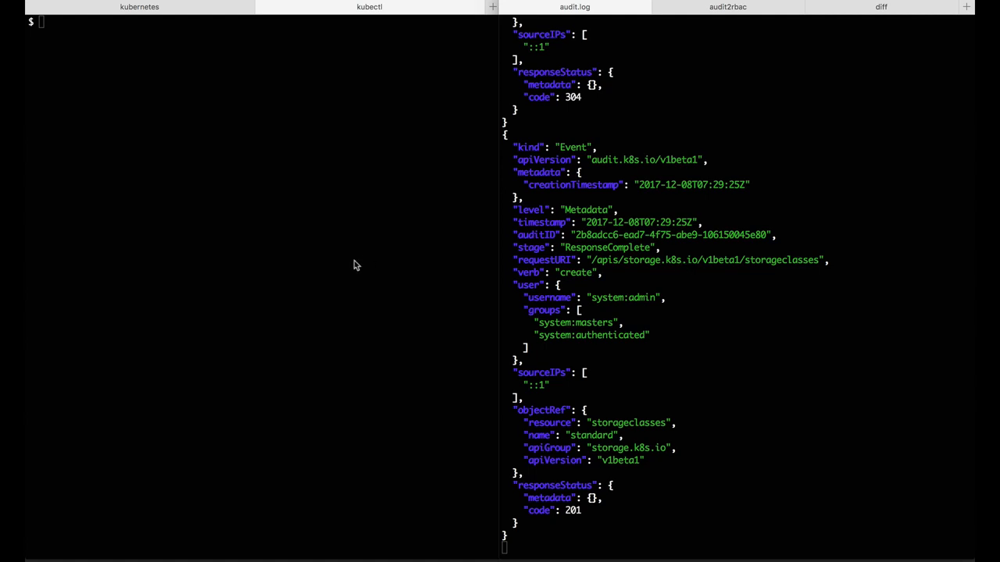
List the pods in the kube-system namespace with kubectl get pods
text(kubectl)
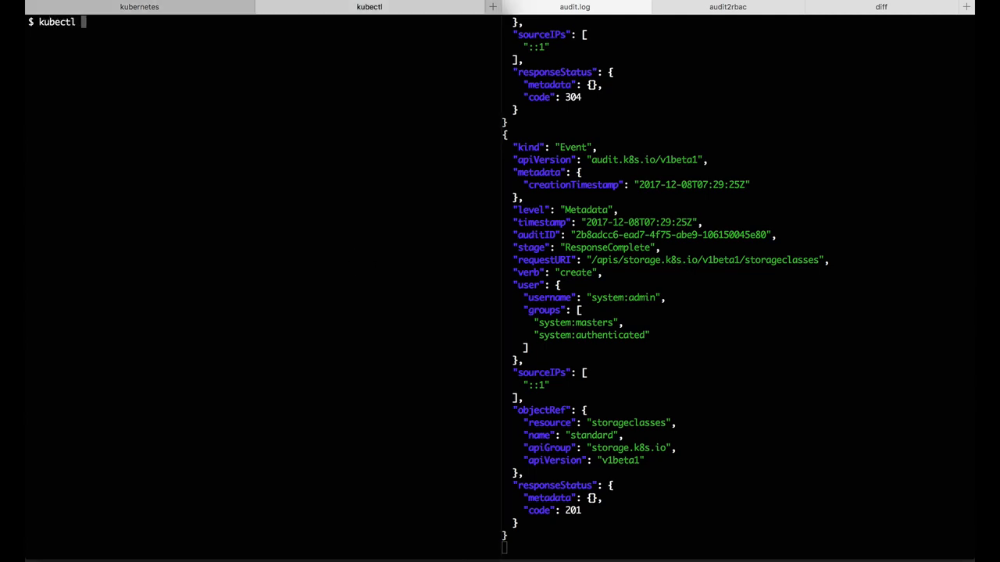
text(get pods)
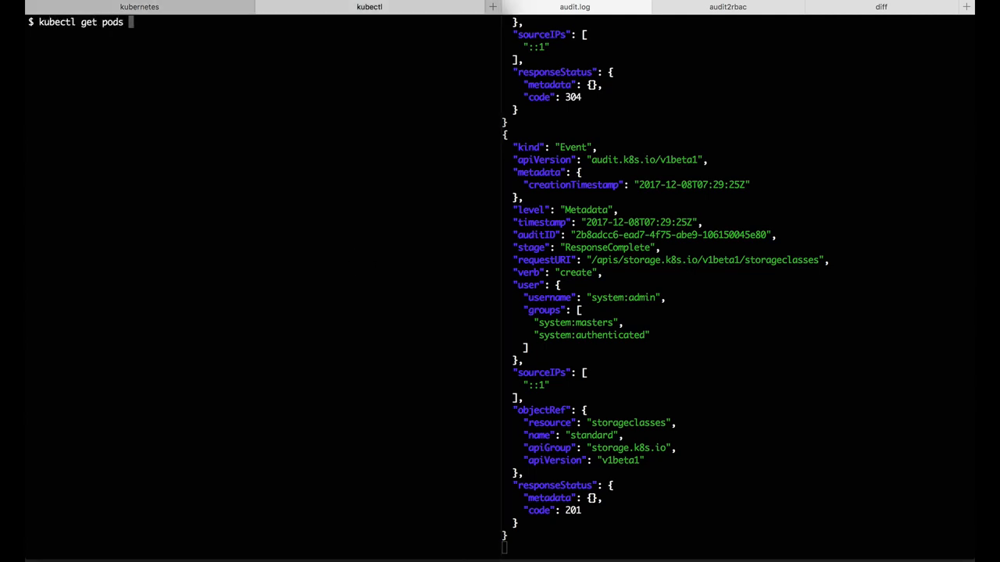
text(-n k)
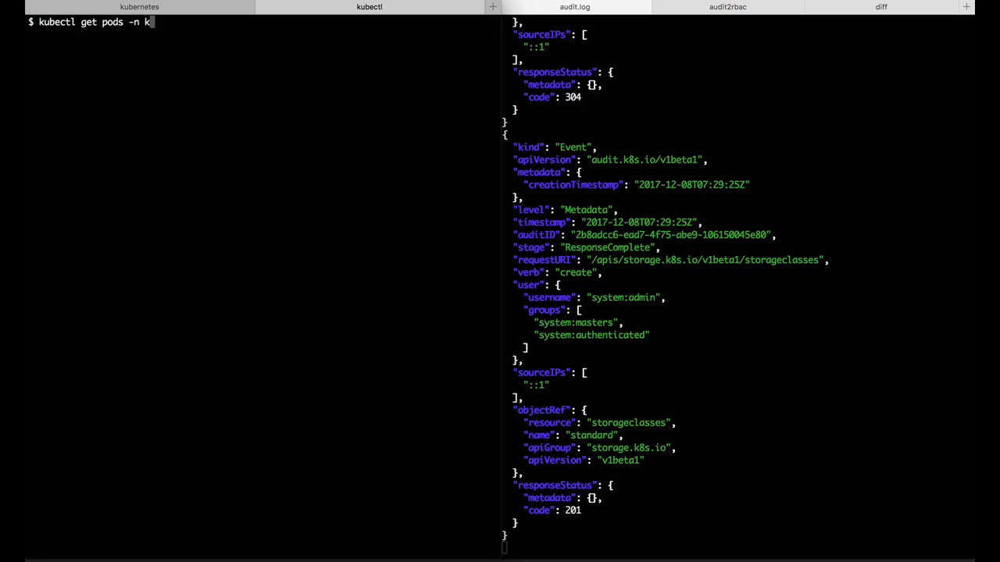
text(ube-system)
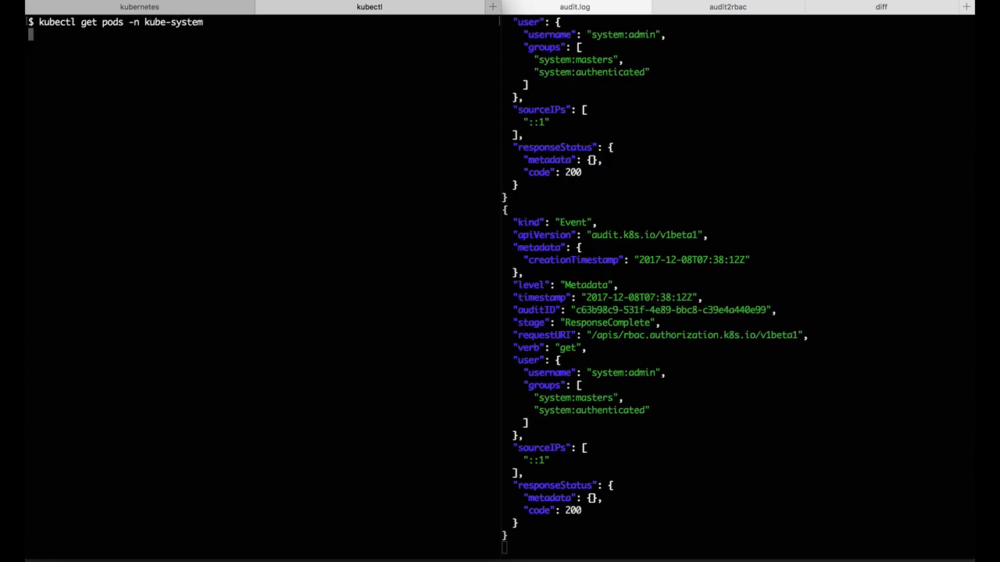
key(Return)
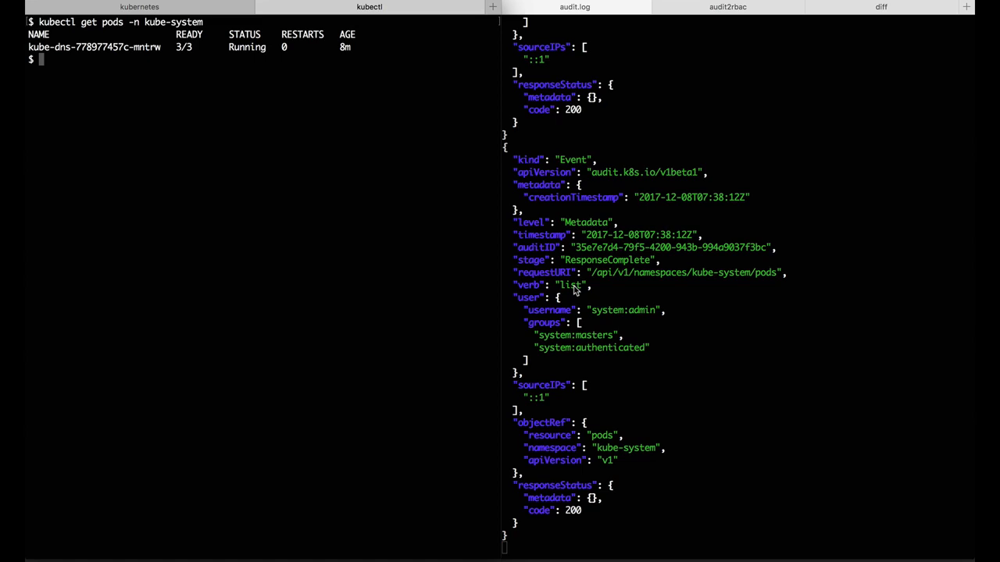
Highlight the list verb, pods resource and requesting user in the audit event
double_click(569, 285)
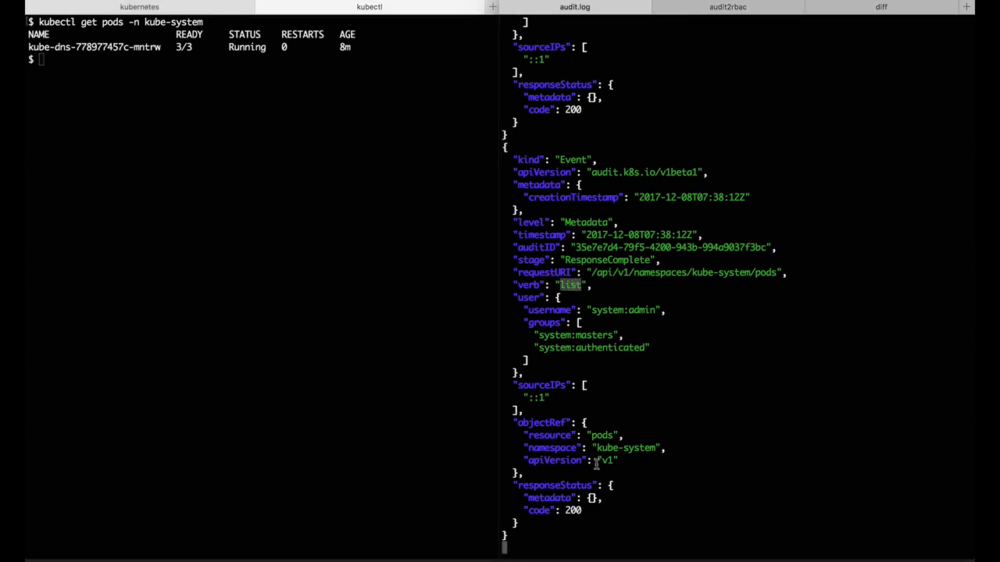
double_click(601, 435)
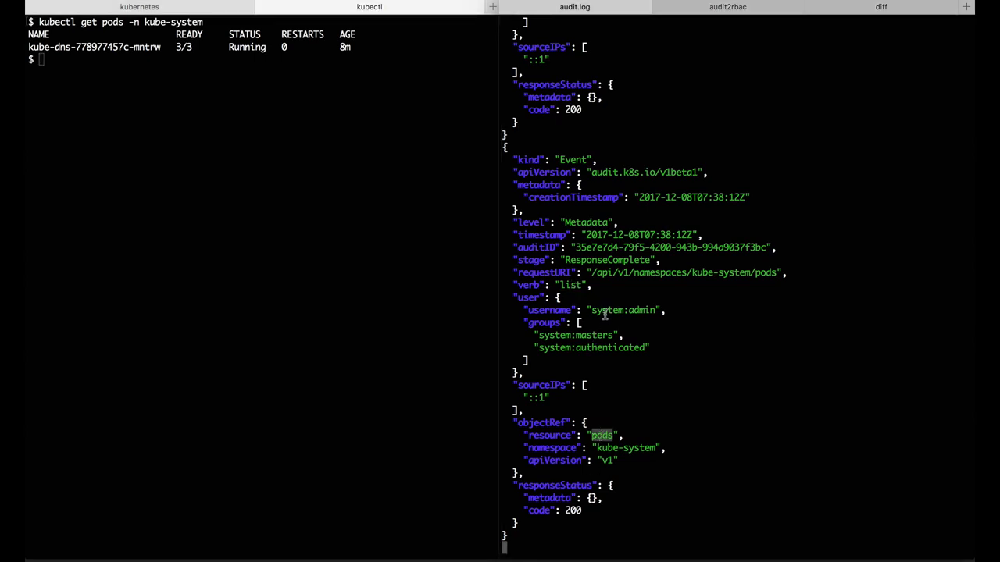
double_click(606, 310)
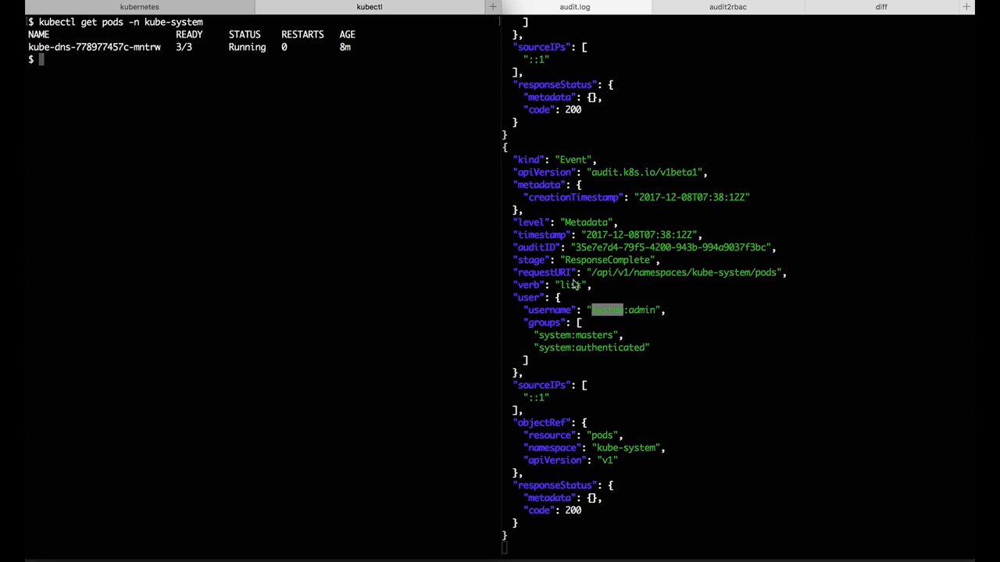
Submit the test job with kubectl create -f job.yaml
text(kubectl create)
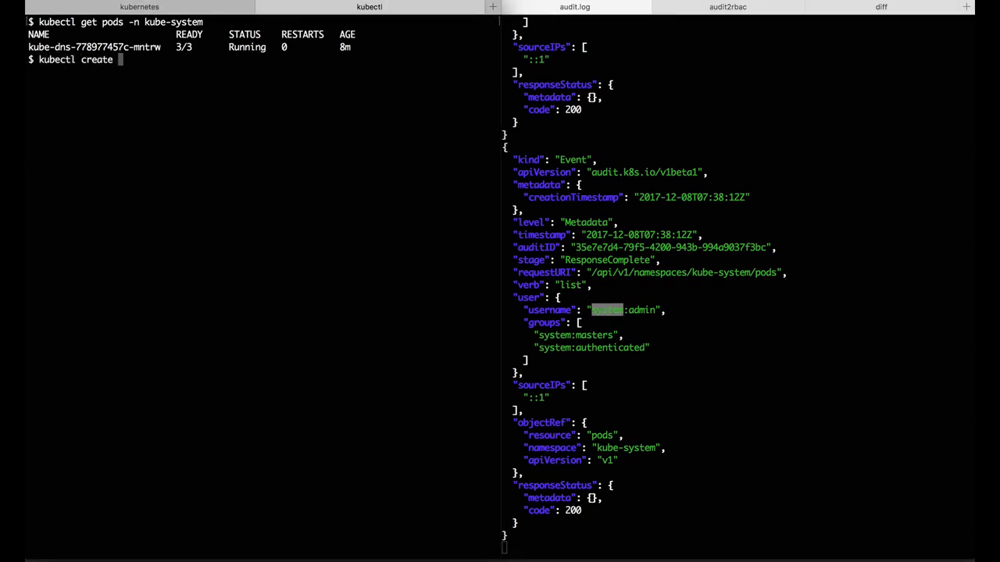
text(-f job.yaml)
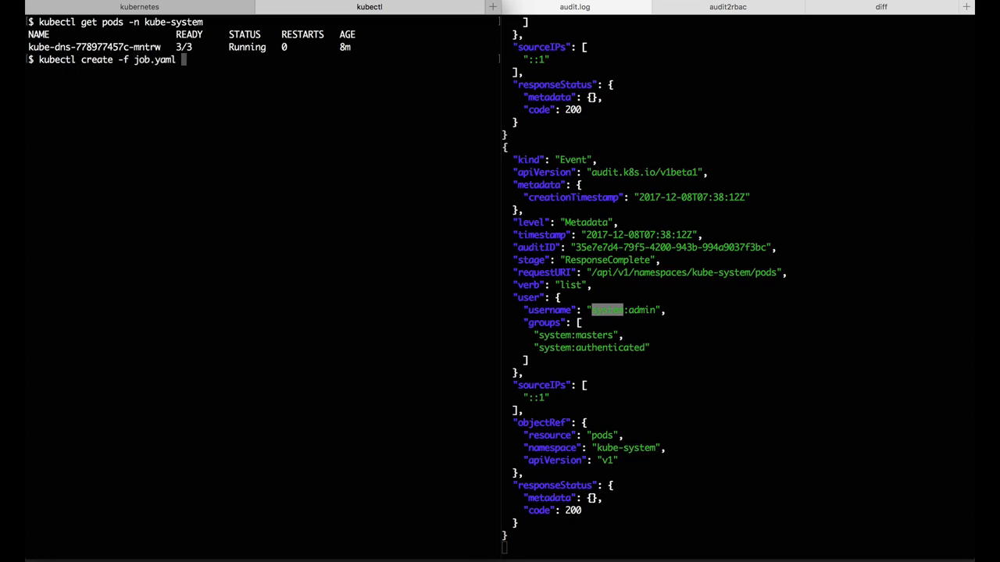
key(Return)
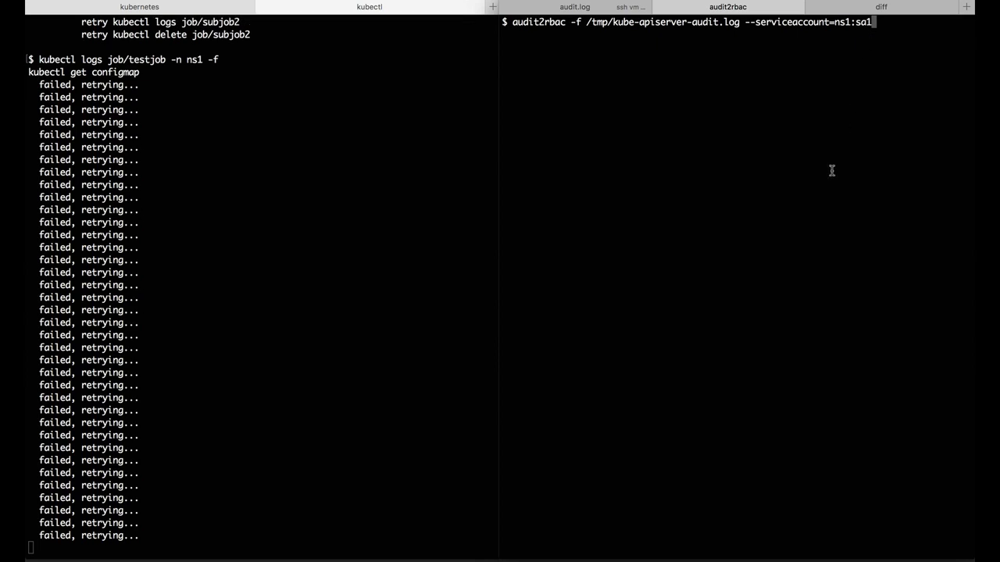
Run audit2rbac for ns1:sa1 and highlight the list verb and RoleBinding kind in the output
key(Return)
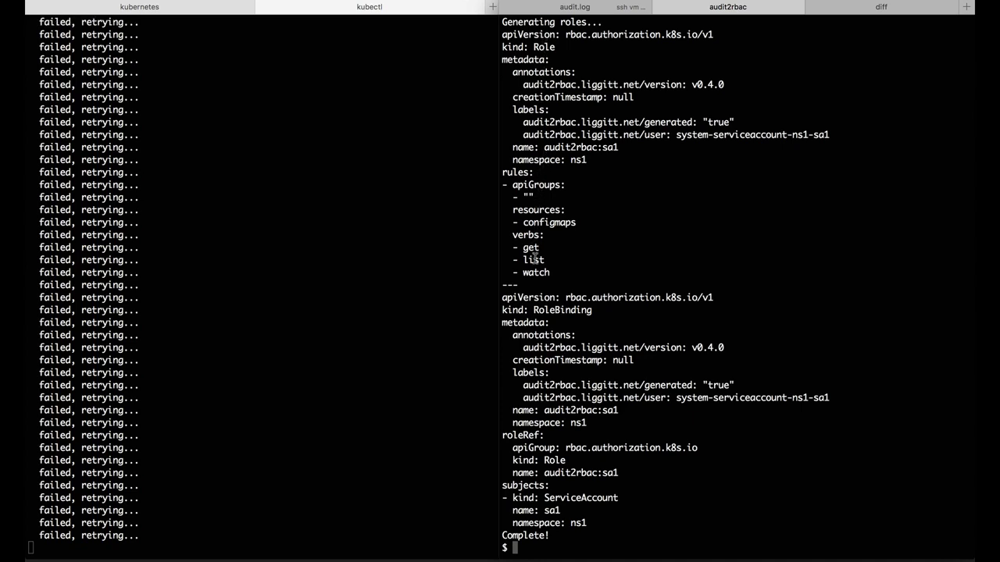
double_click(549, 223)
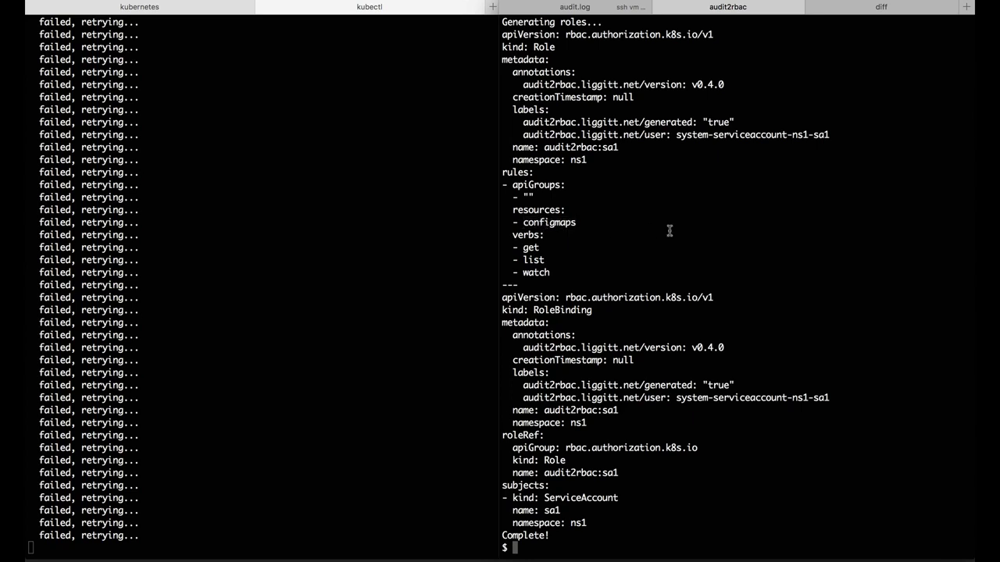
mouse_move(567, 310)
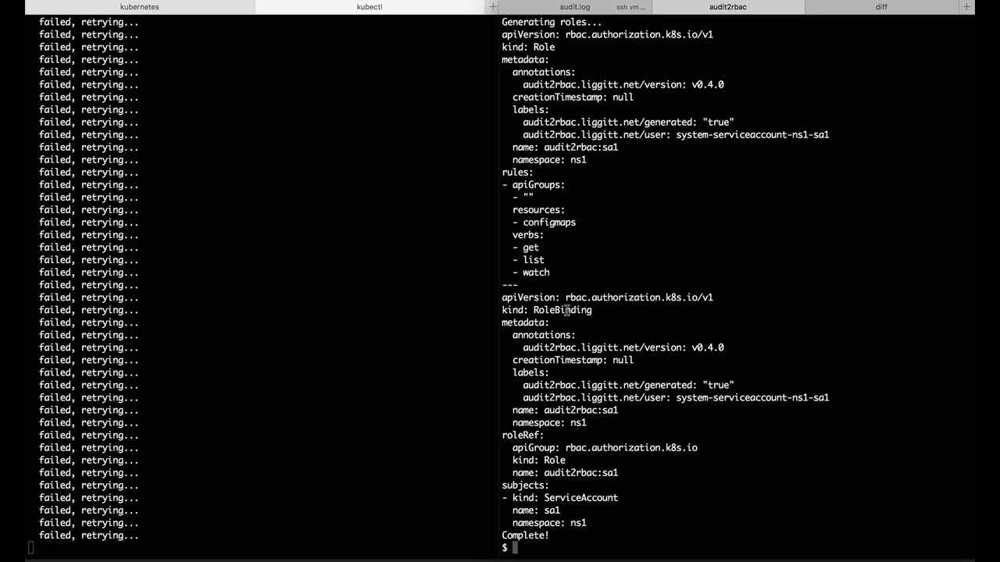
double_click(561, 310)
text(audit2rbac -f /tmp/kube-apiserver-audit.log --serviceaccount=ns1:sa1 |)
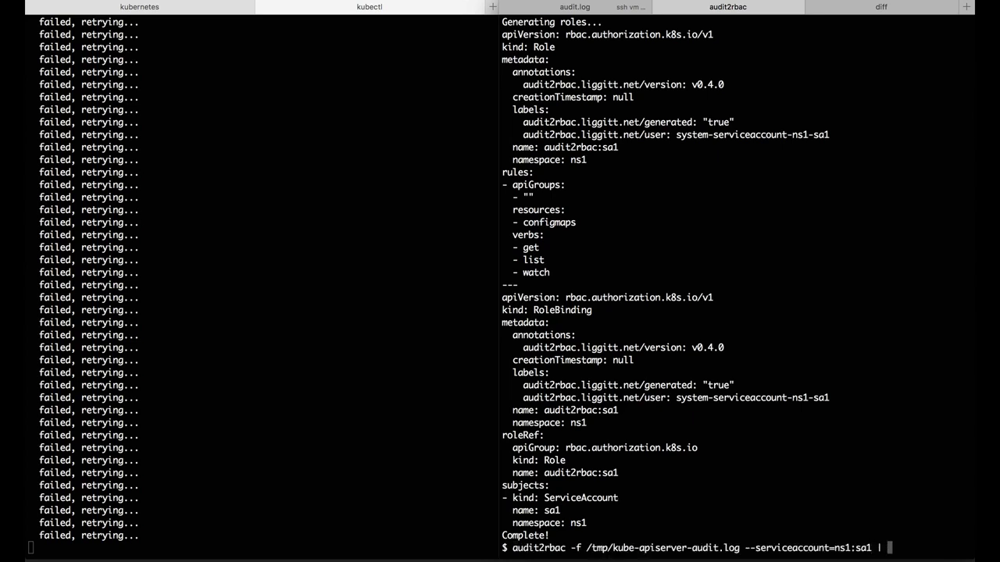
Begin piping the audit2rbac output into kubectl apply
text(kubectl apply -f - && mv generating.yaml generated.yaml")
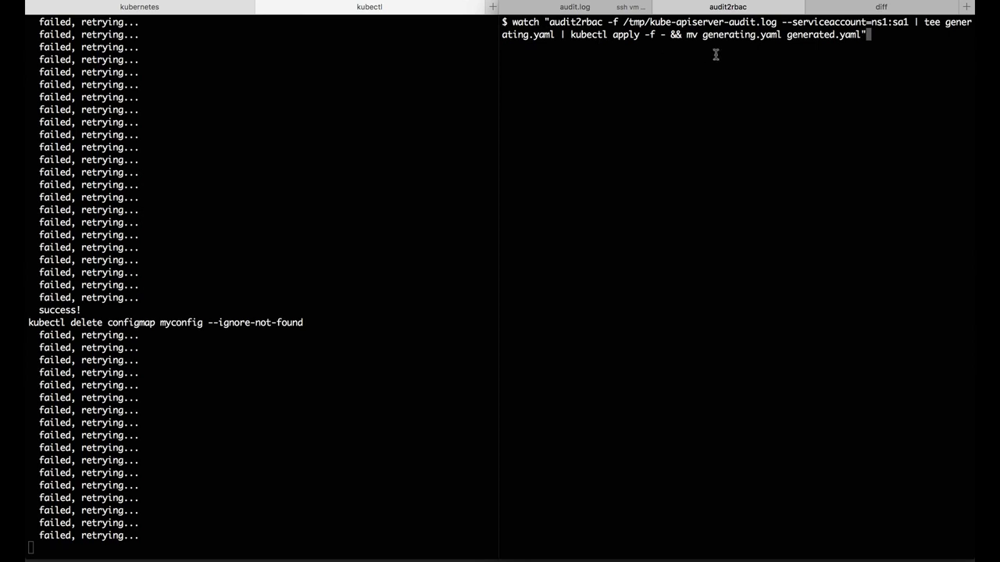
Start the colordiff watch comparing last.yaml with generated.yaml, then return to the audit2rbac session
click(880, 7)
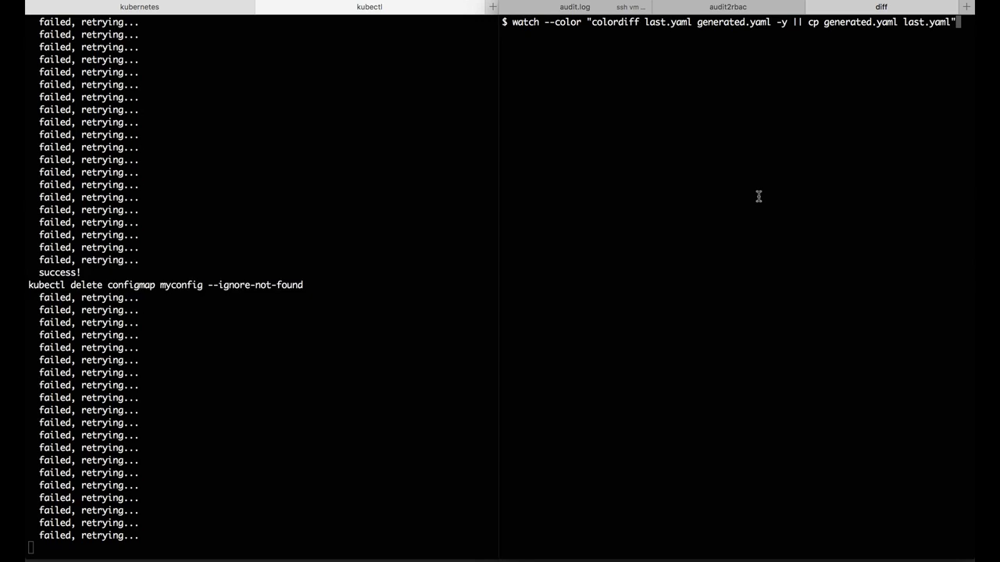
key(Return)
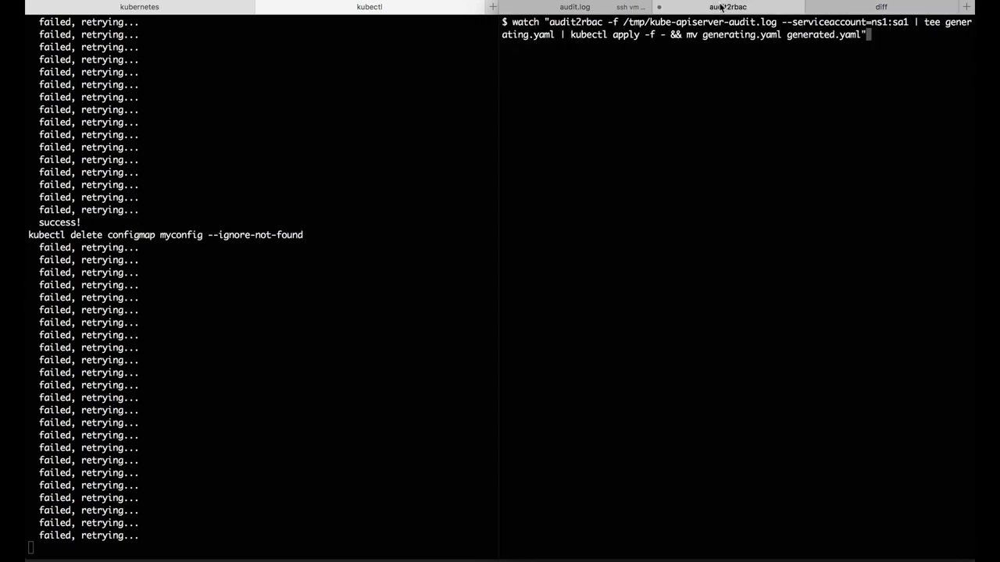
click(881, 7)
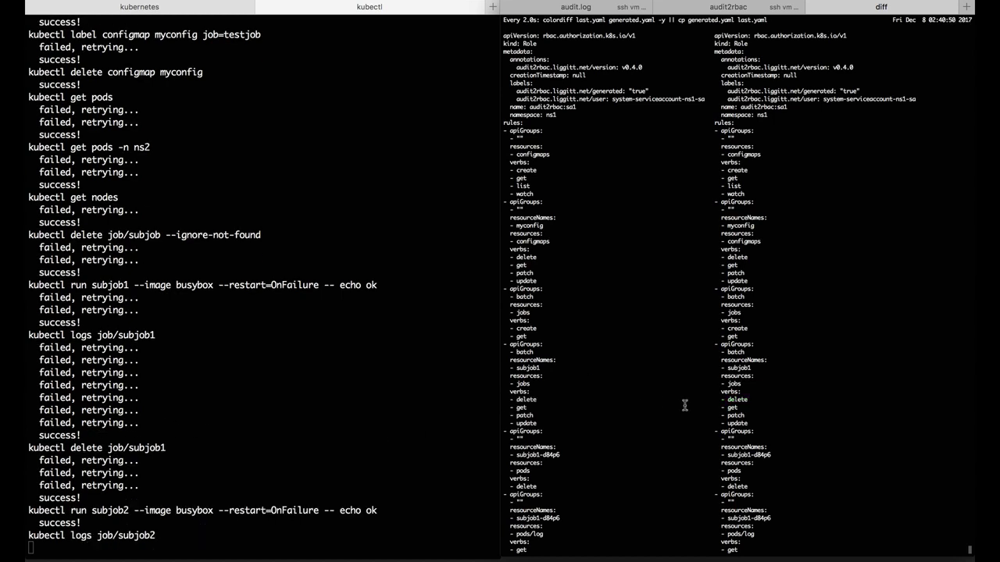
Scroll down to follow the job completing and the diff showing the new ClusterRole
scroll(down, 3)
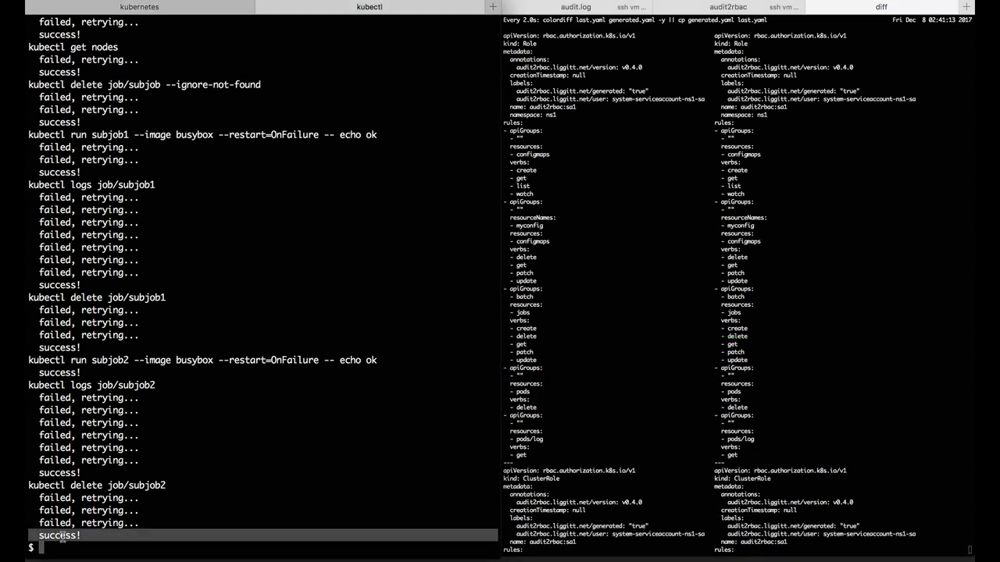
mouse_move(910, 317)
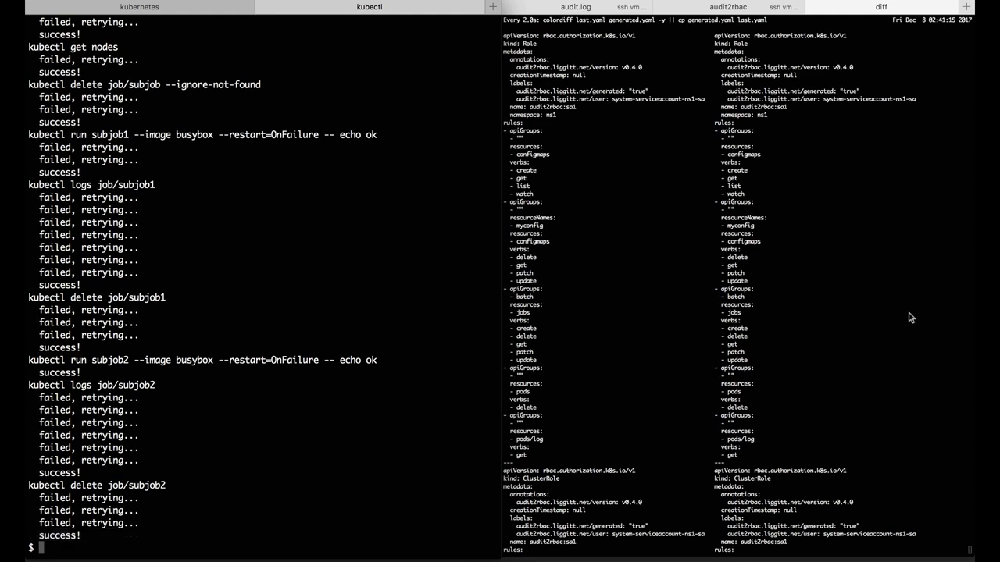